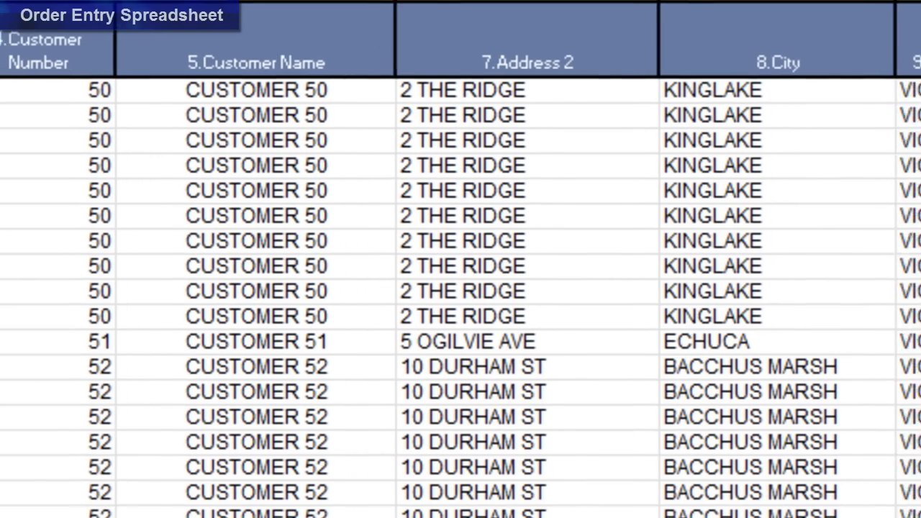
Step: Set the session date to 21/06/2010 from the calendar
scroll("right", 3)
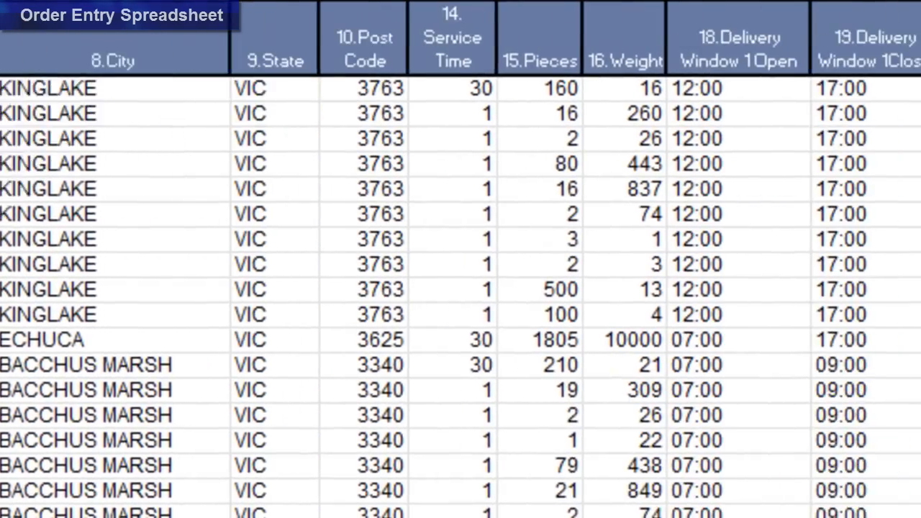
scroll("right", 3)
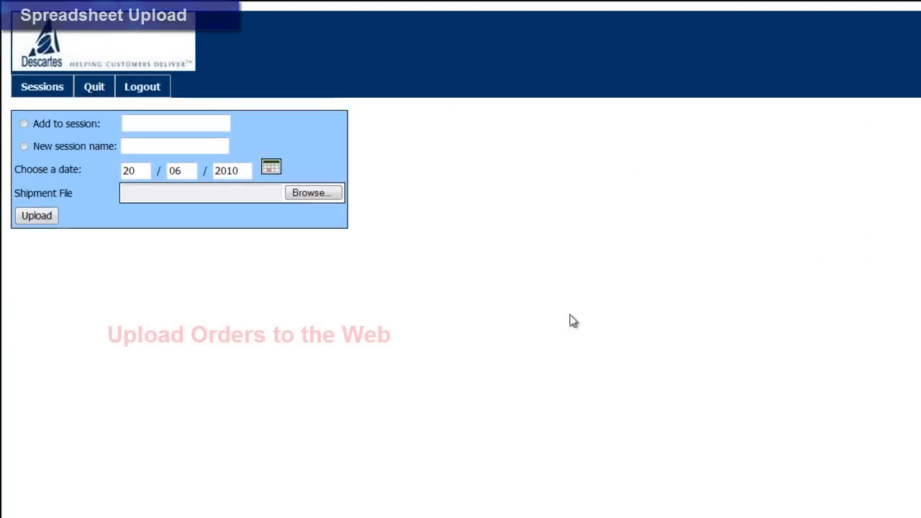
left_click(272, 167)
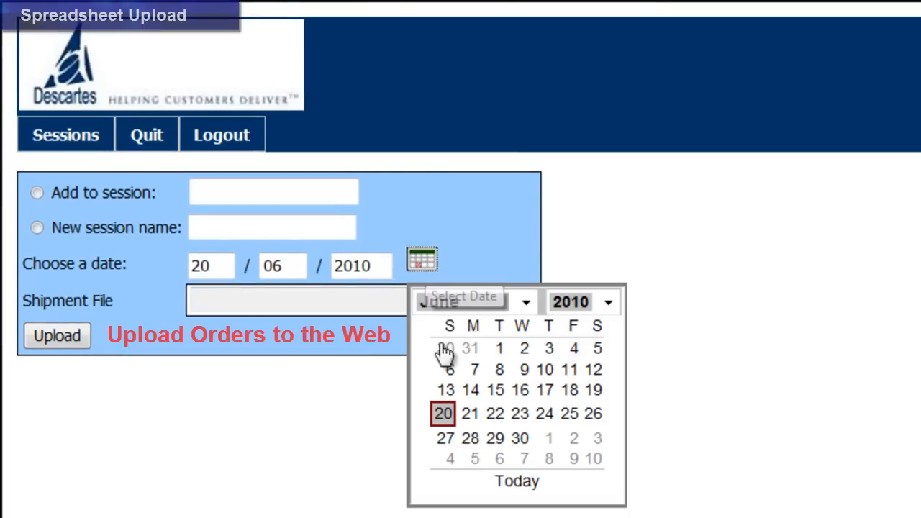
left_click(470, 414)
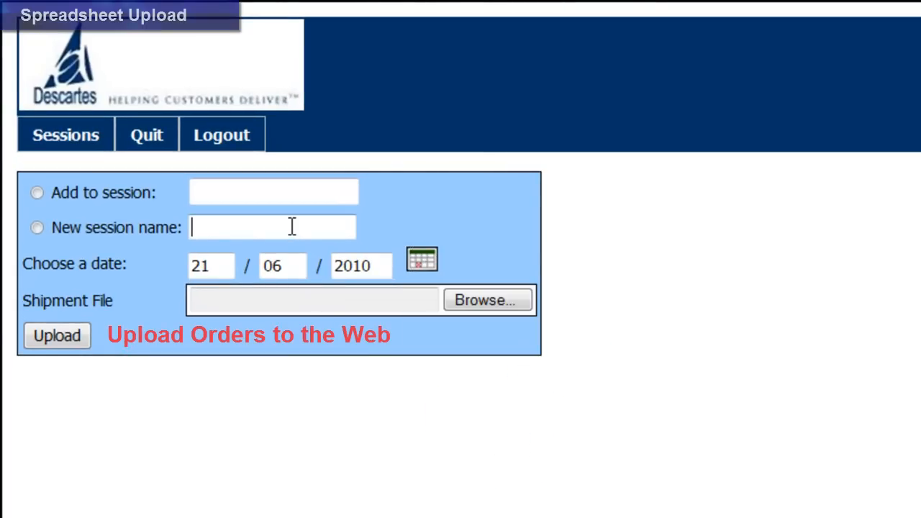
Step: Name the new session 'Mondays Routes' and choose the New session name option
type("Monday")
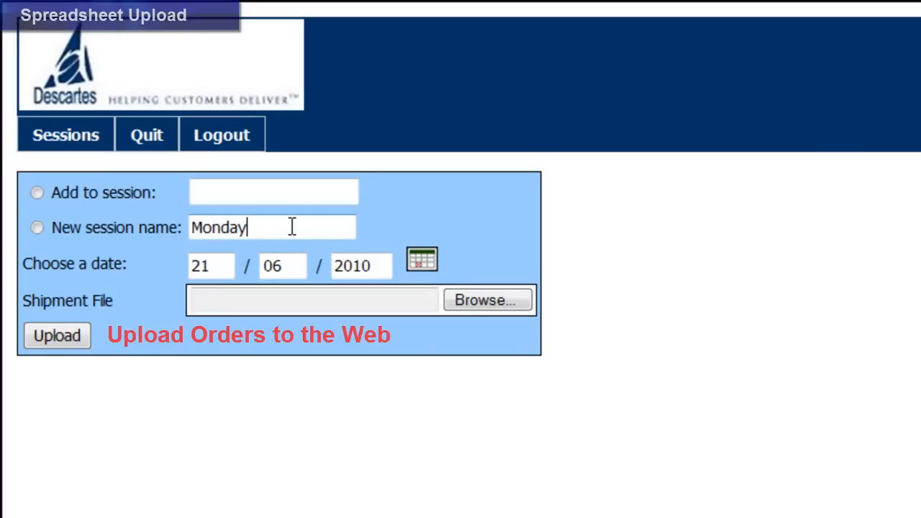
type("s Routes")
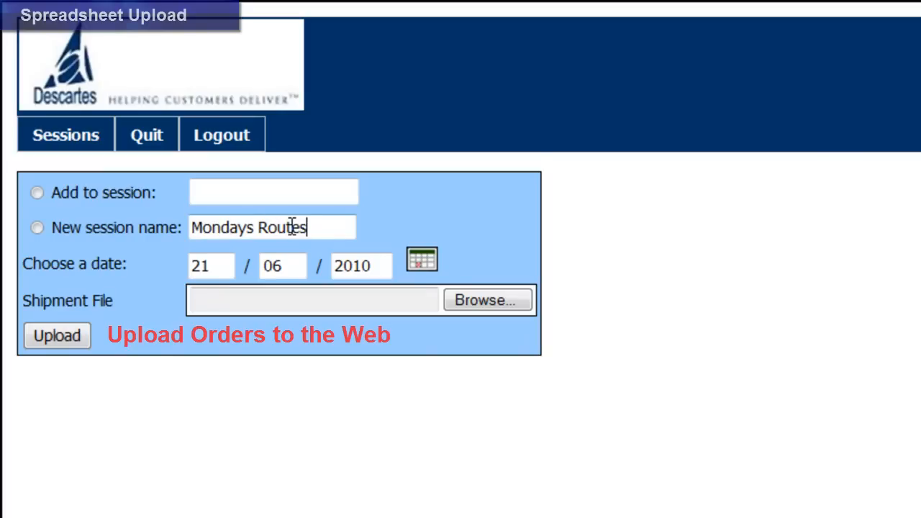
left_click(313, 300)
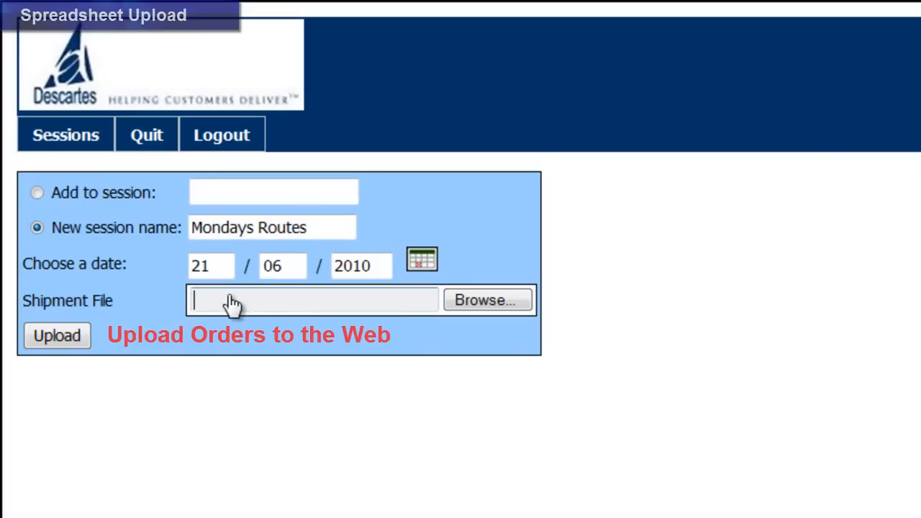
Step: Upload the Demo Data set spreadsheet from the Desktop as the shipment file
left_click(487, 300)
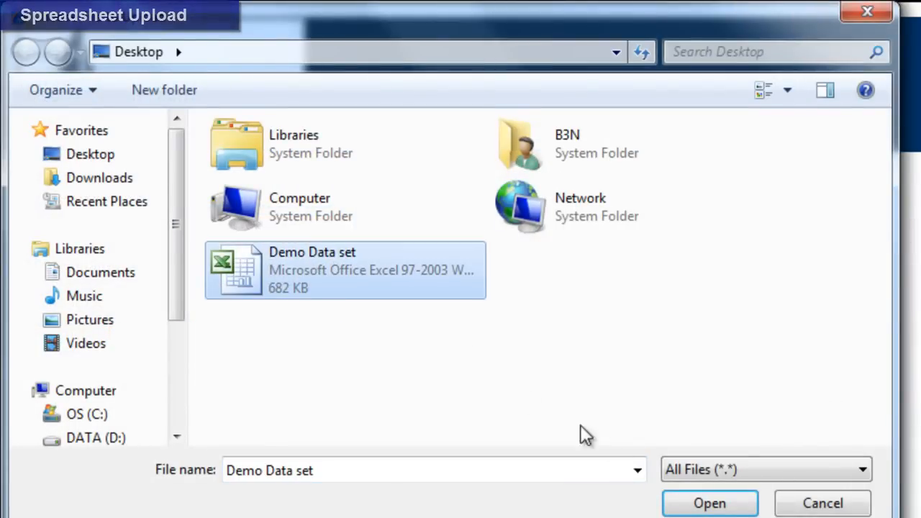
left_click(710, 502)
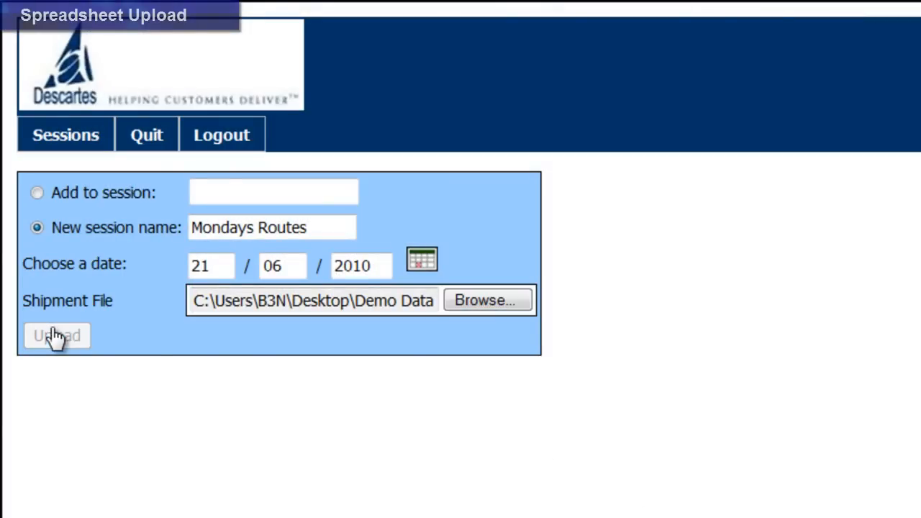
left_click(57, 336)
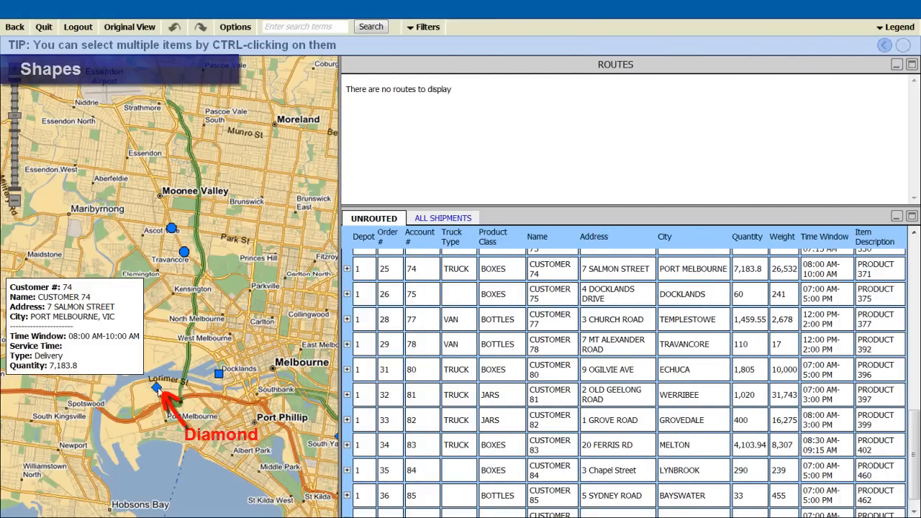
Step: View the Customer 74 shipment's details from its map marker
left_click(457, 269)
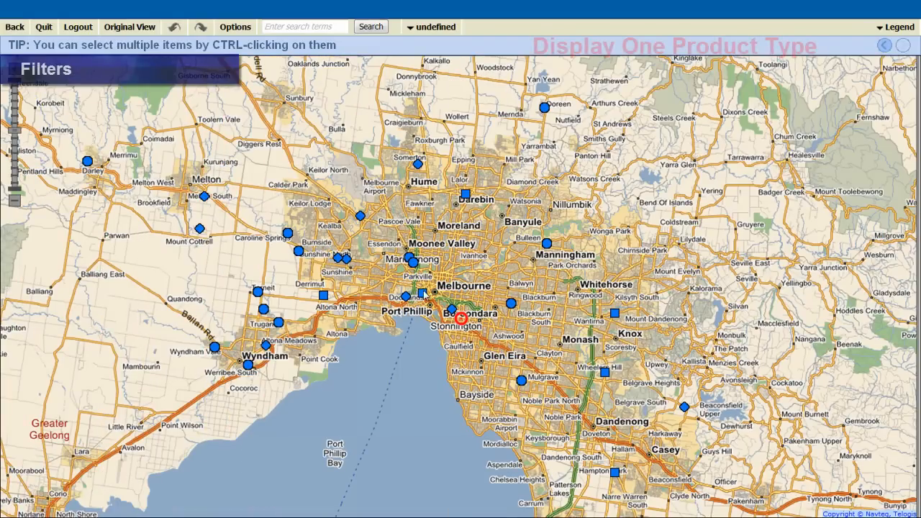
Step: Filter the map to one product class via the Filters dropdown
left_click(435, 27)
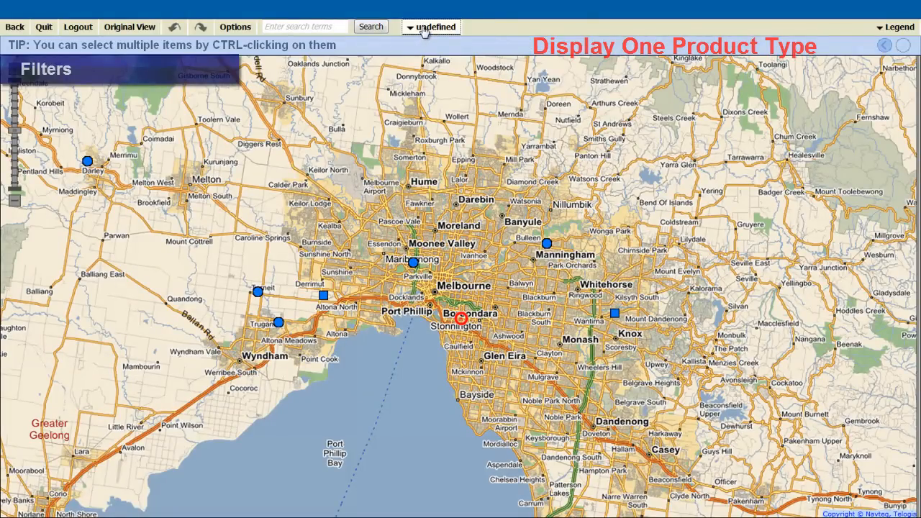
left_click(432, 27)
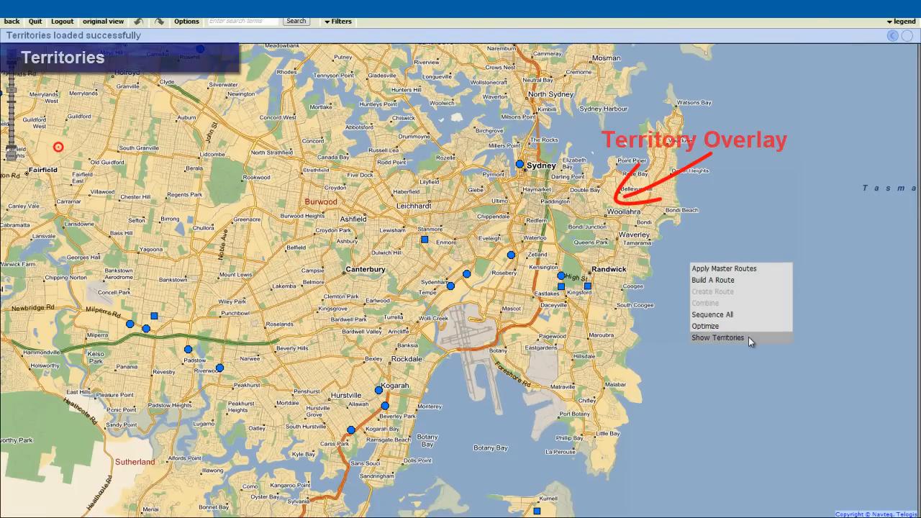
Step: Show the territory boundaries on the map and bring up the routing actions menu
left_click(717, 338)
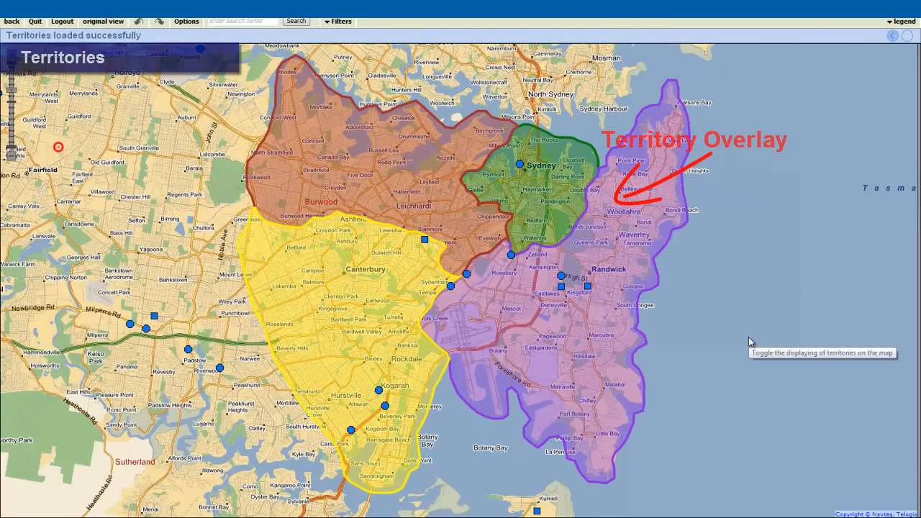
right_click(748, 344)
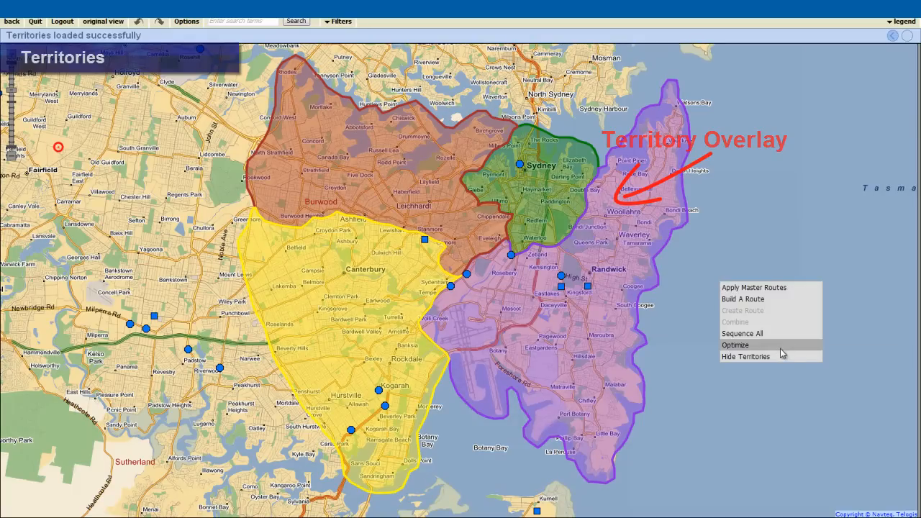
left_click(745, 357)
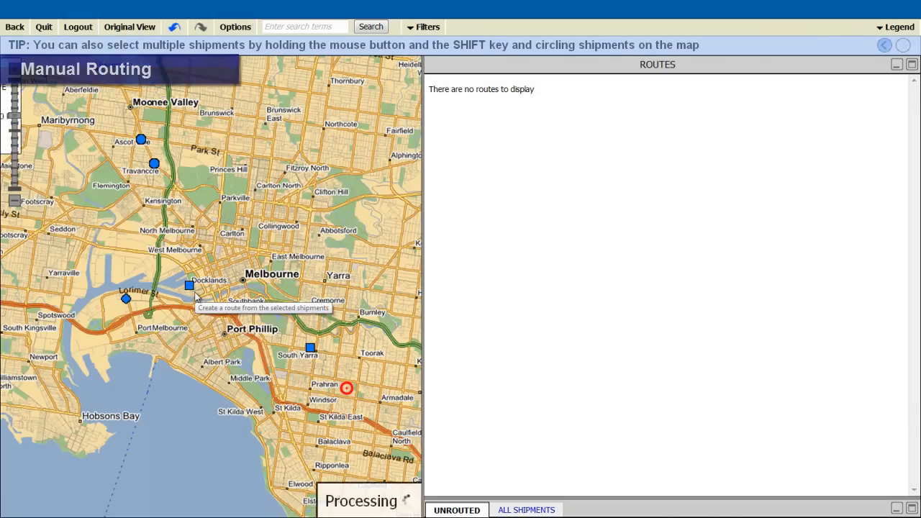
Step: Create a route from the shipments selected on the Melbourne map
left_click(189, 286)
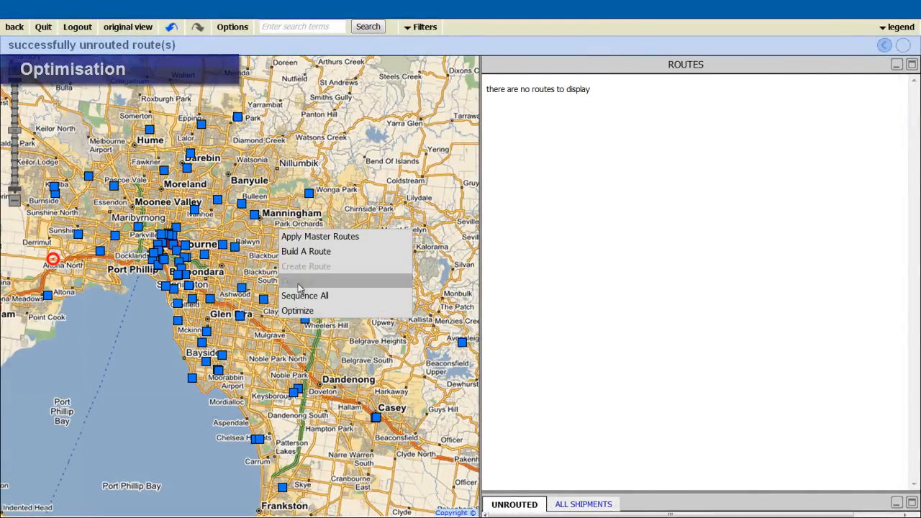
Step: Optimise routes with only four of the ten vehicles selected
left_click(297, 310)
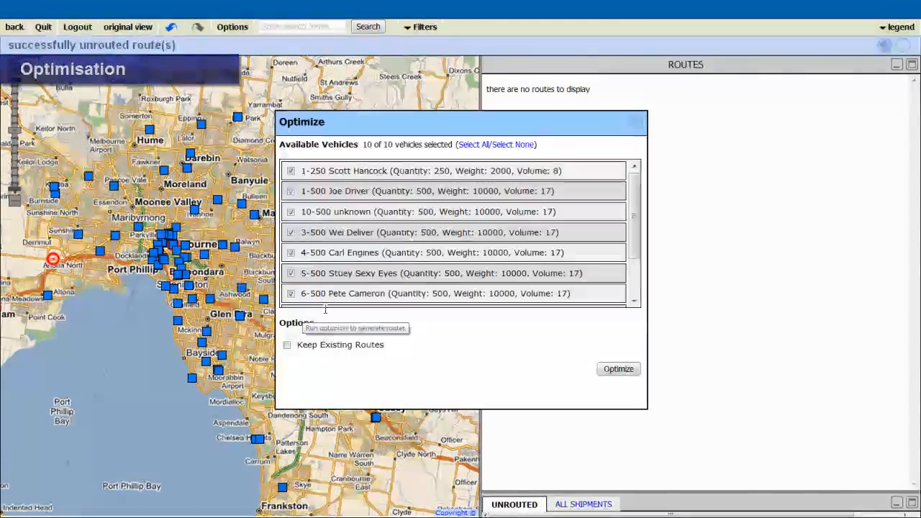
left_click(513, 144)
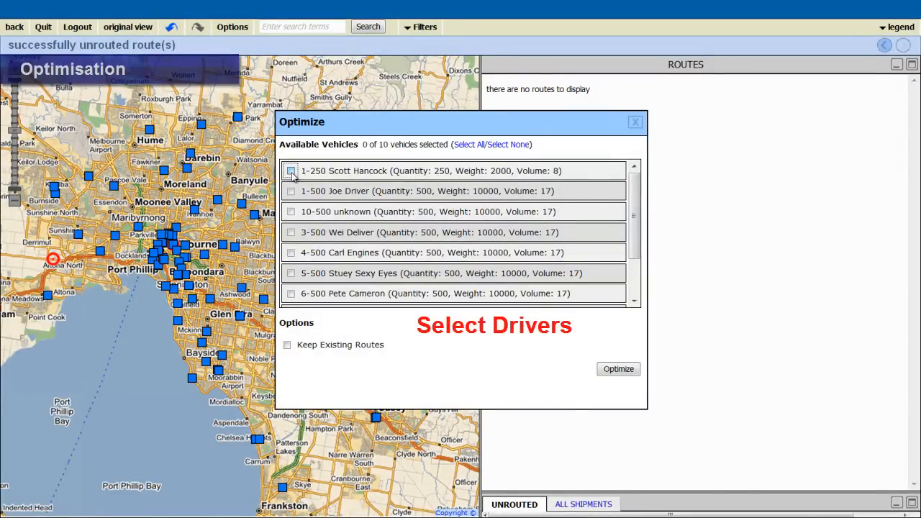
left_click(290, 232)
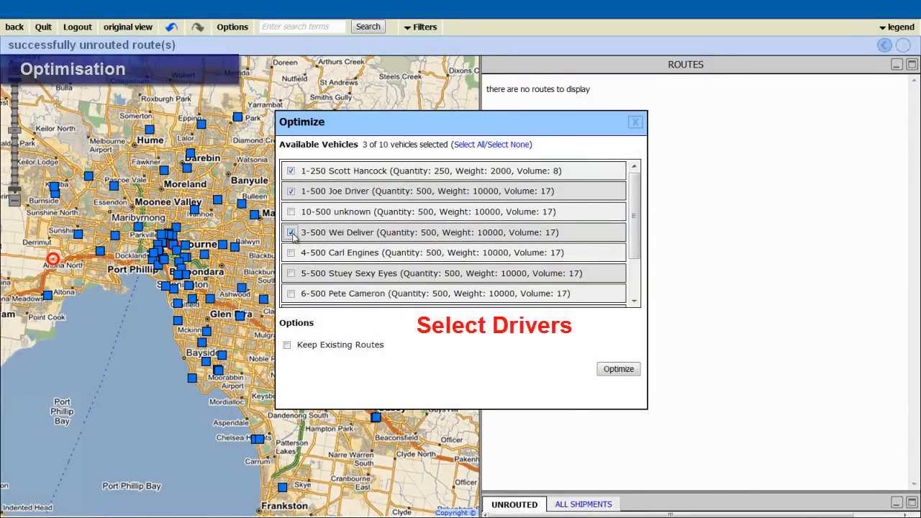
left_click(291, 273)
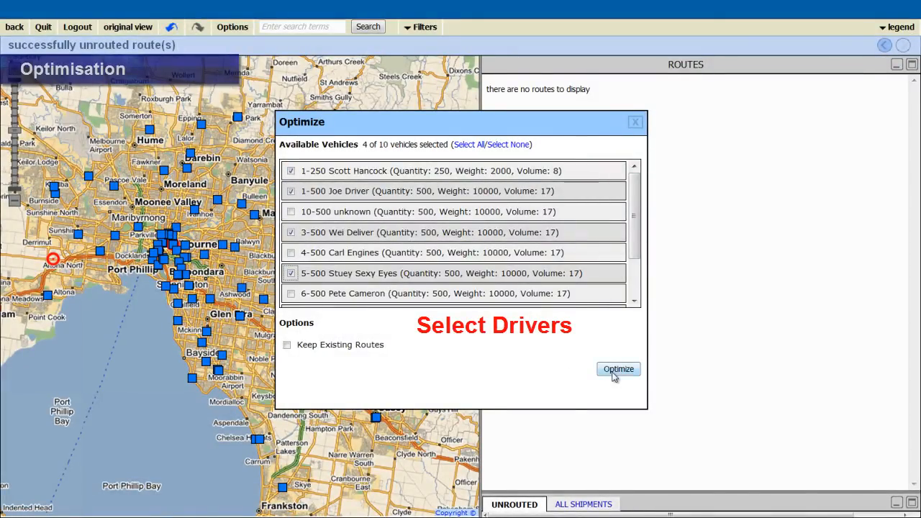
left_click(618, 368)
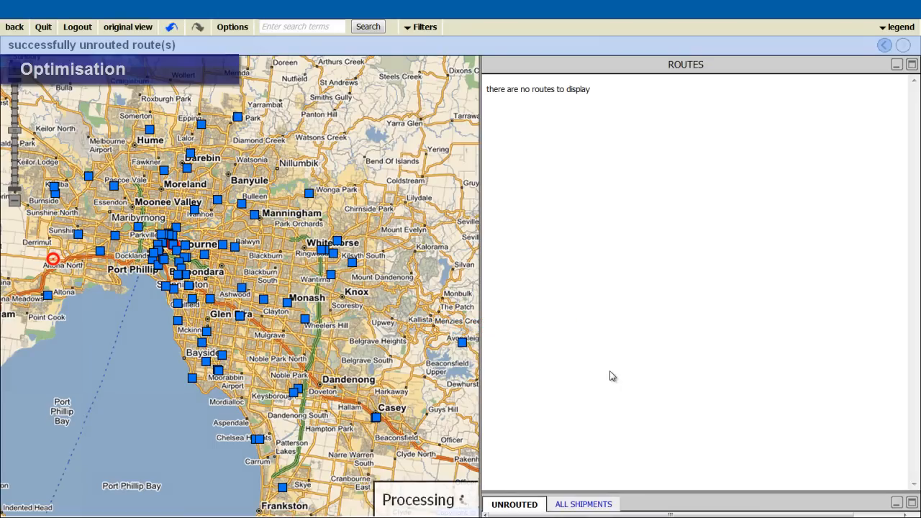